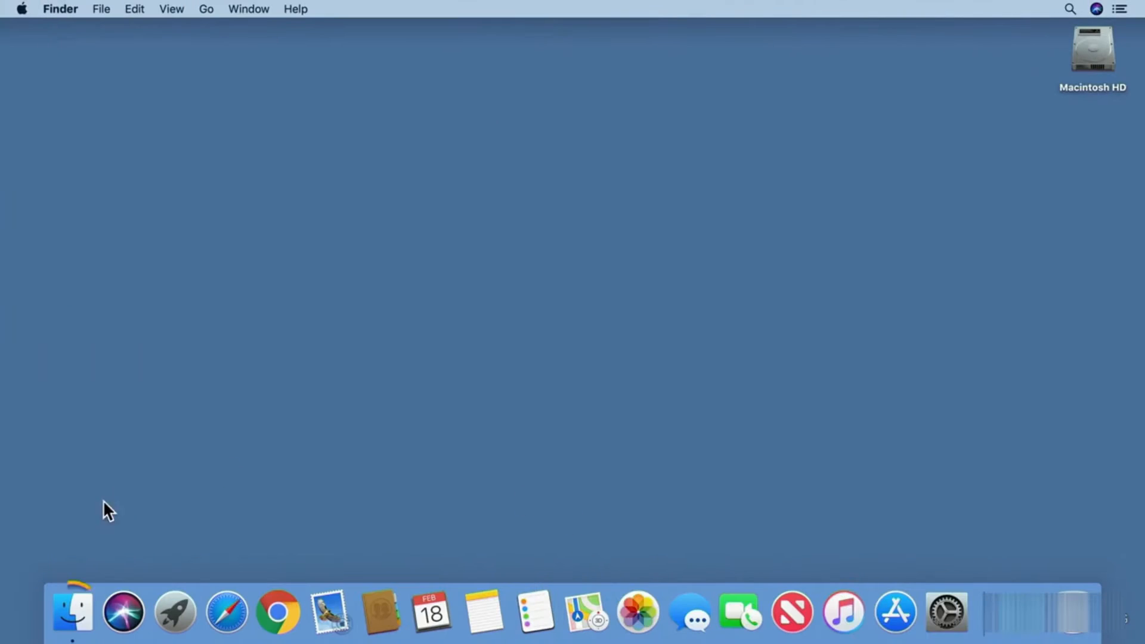
Add the Applications folder from Macintosh HD to the right side of the Dock.
left_click(71, 611)
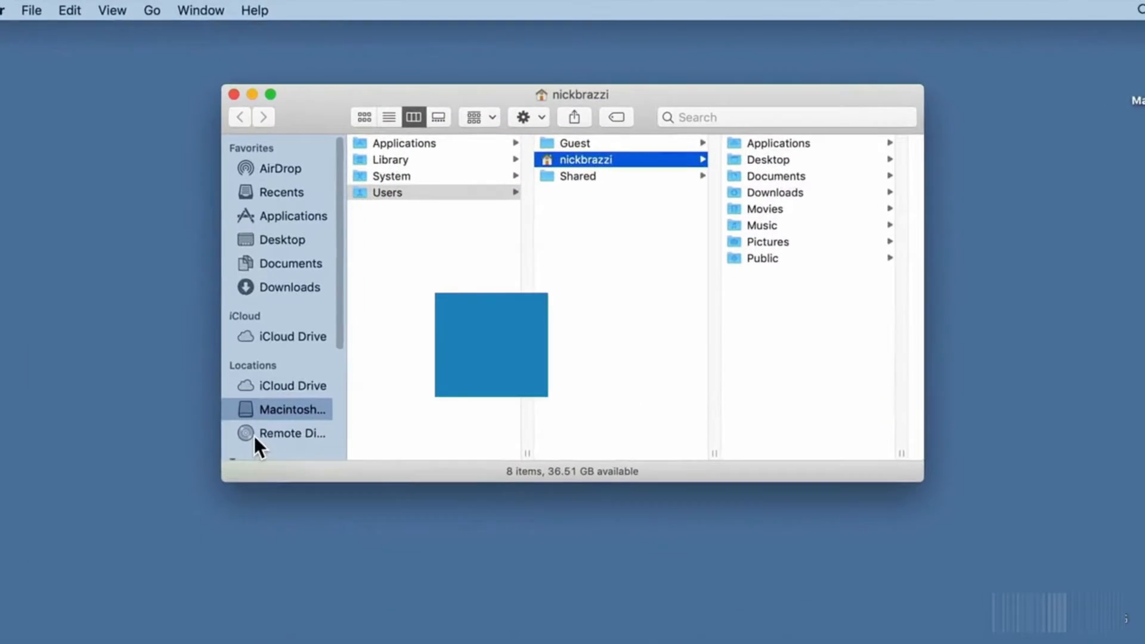
left_click(291, 408)
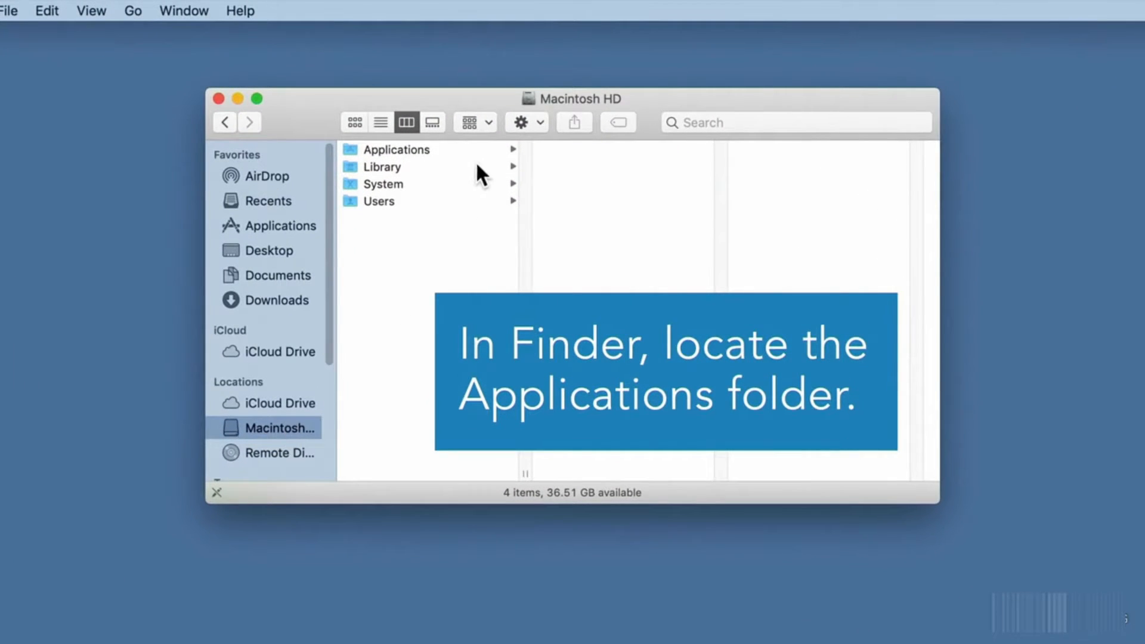
left_click(397, 149)
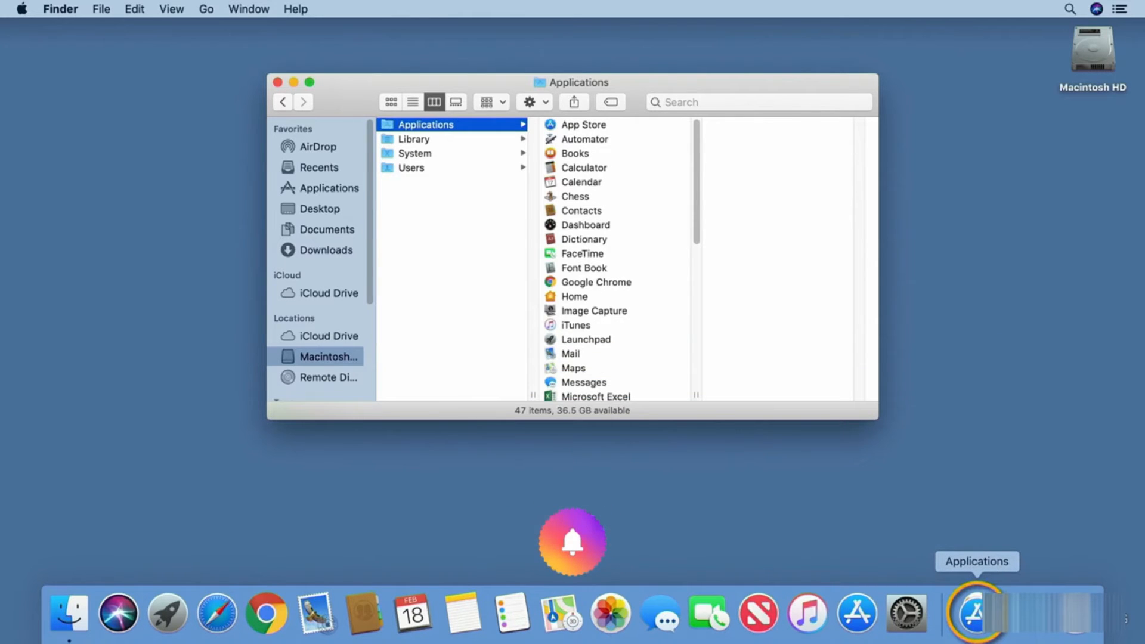
Open the Applications stack in the Dock to show the installed apps as a grid.
left_click(974, 612)
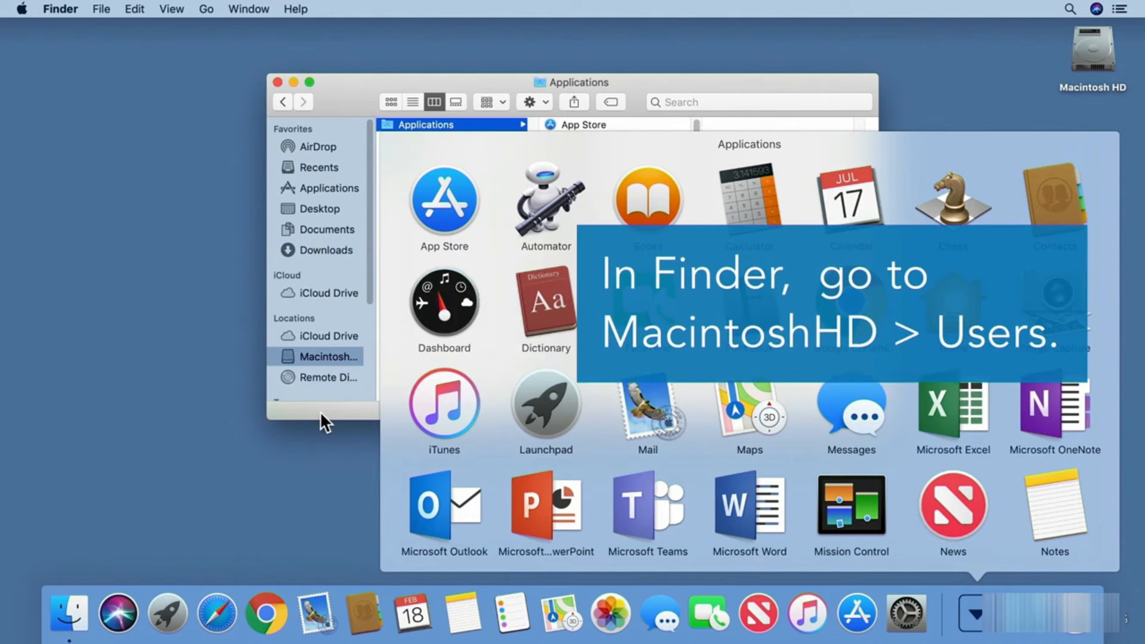
Add the nickbrazzi home folder from Macintosh HD > Users to the Dock.
left_click(326, 357)
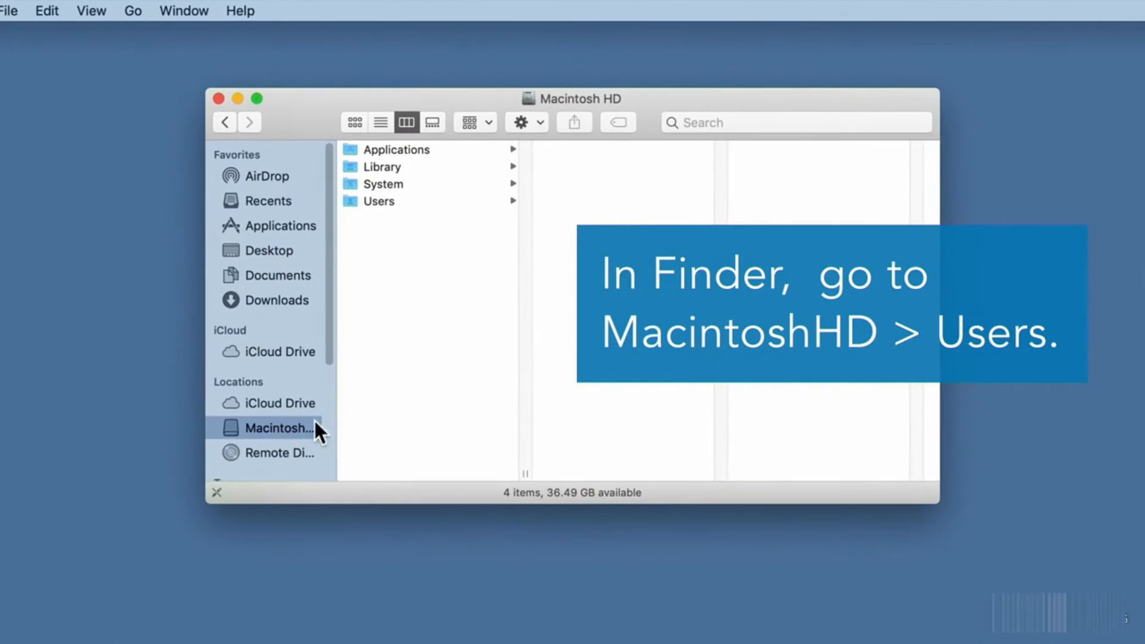
left_click(378, 201)
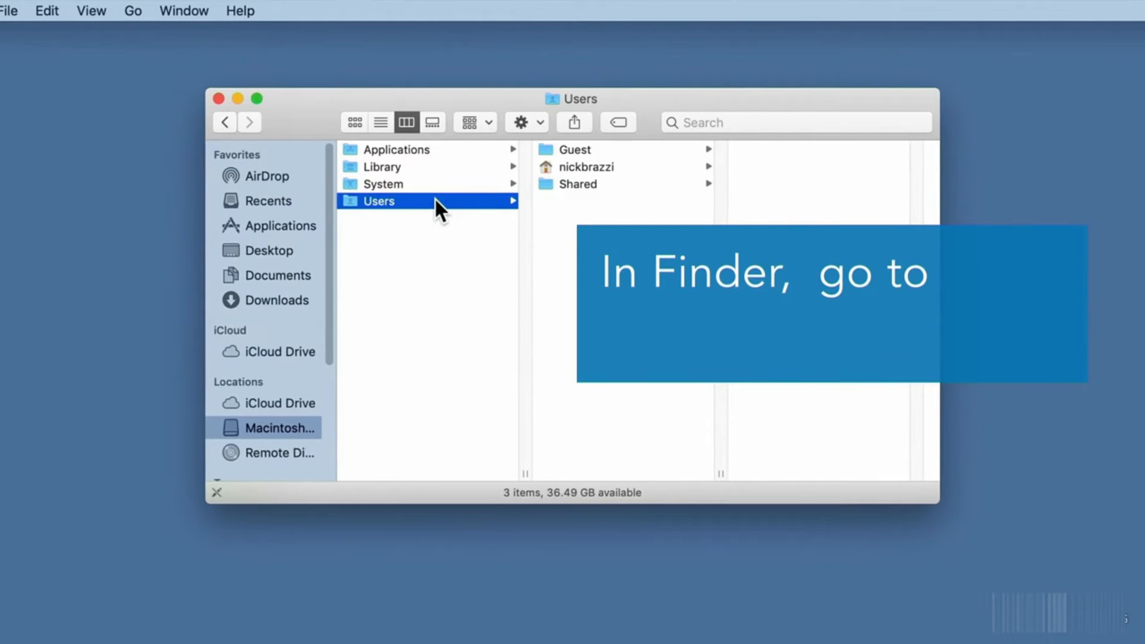
left_click(585, 166)
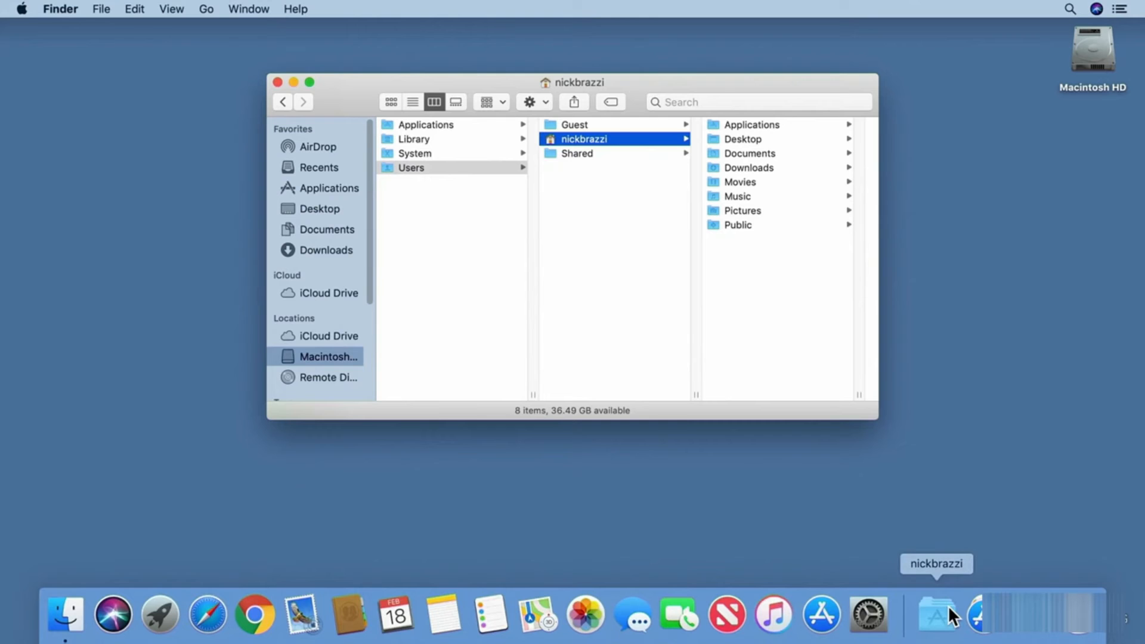
Set the nickbrazzi Dock stack's View content as option to List, then confirm the setting.
left_click(936, 614)
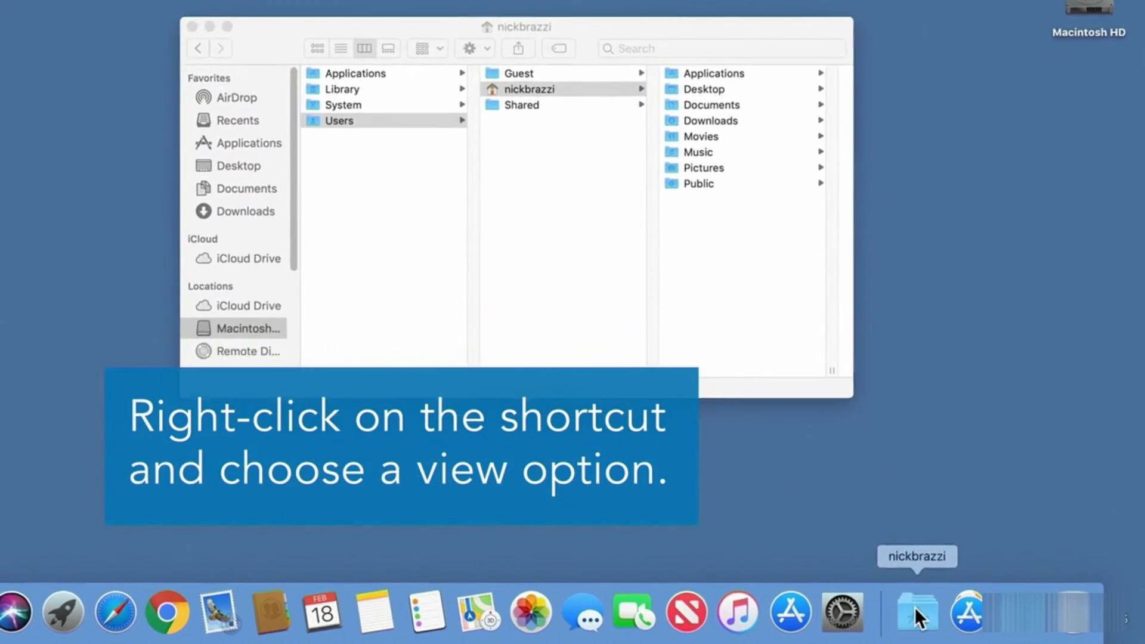
right_click(916, 609)
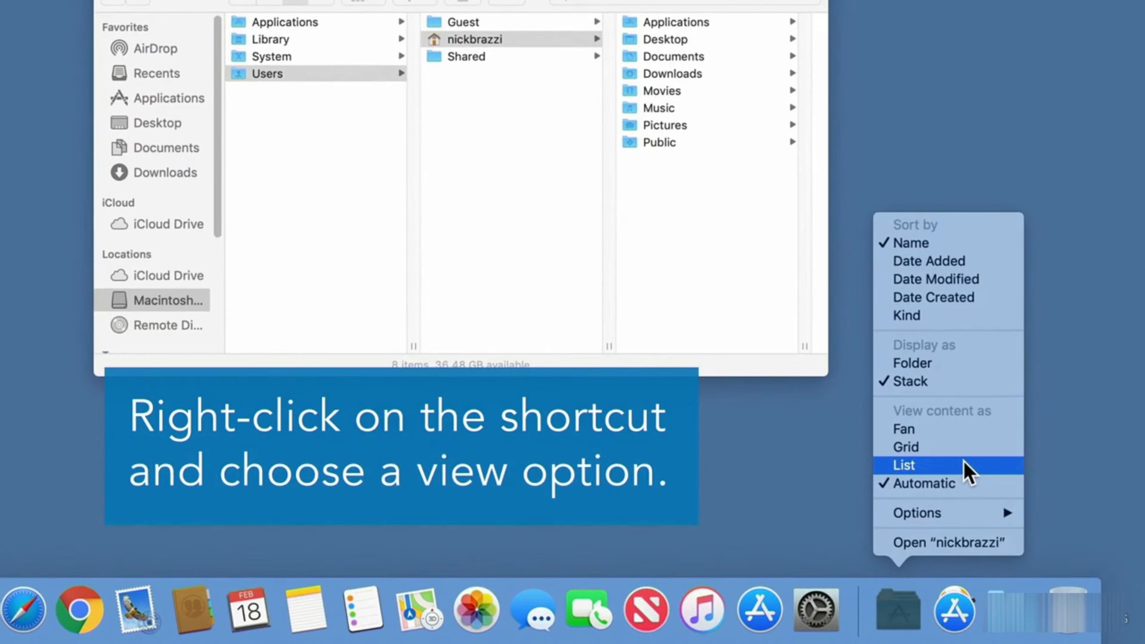
left_click(903, 464)
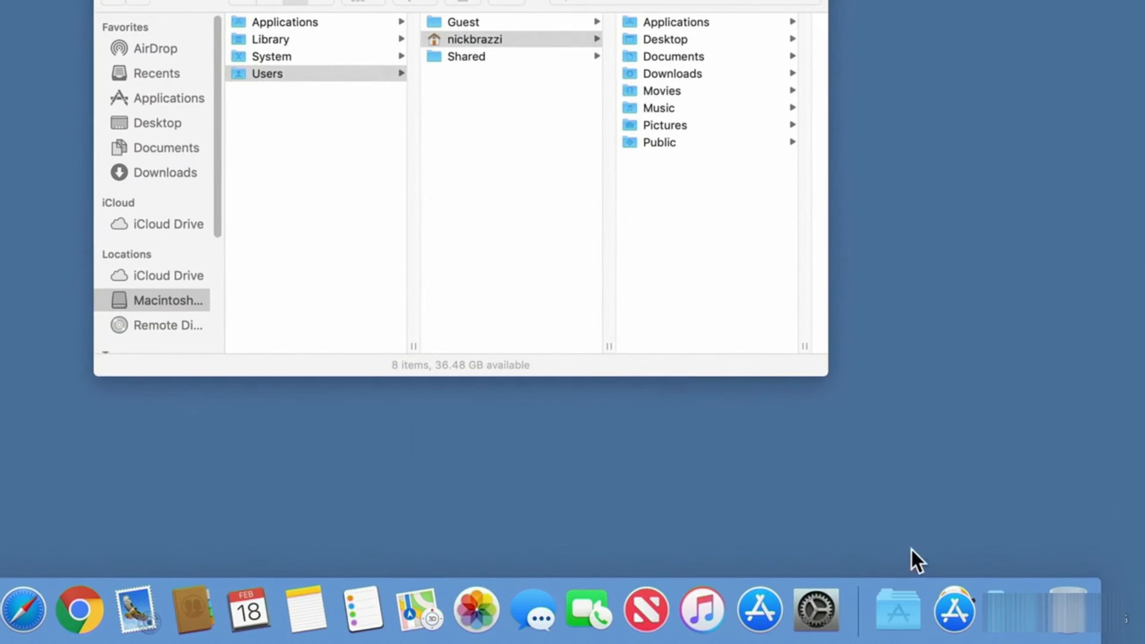
right_click(897, 608)
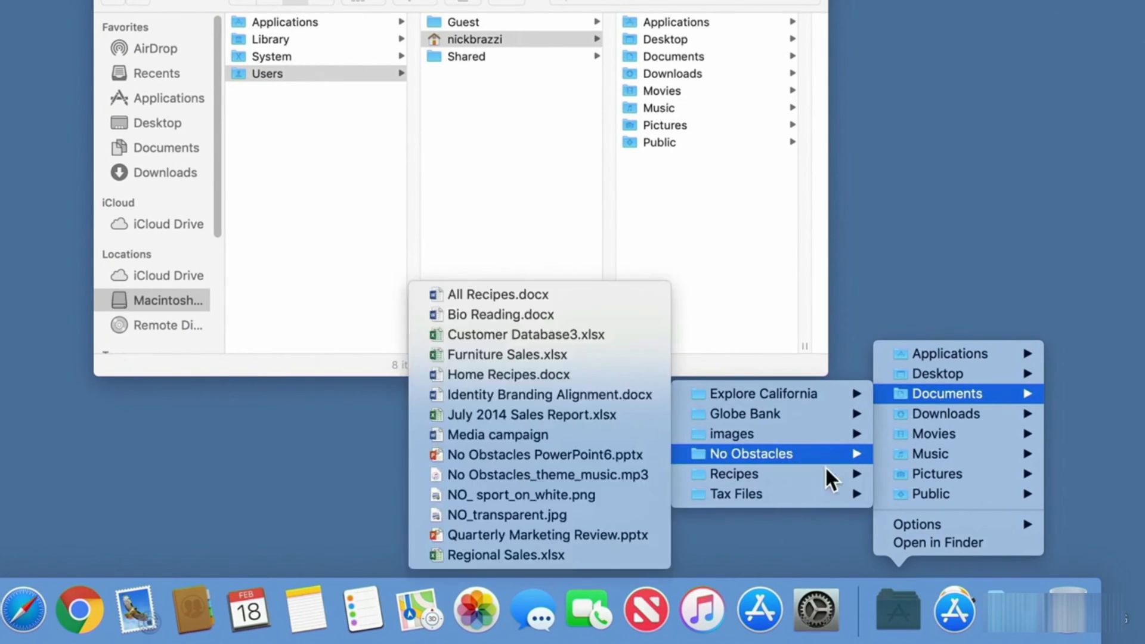
mouse_move(734, 473)
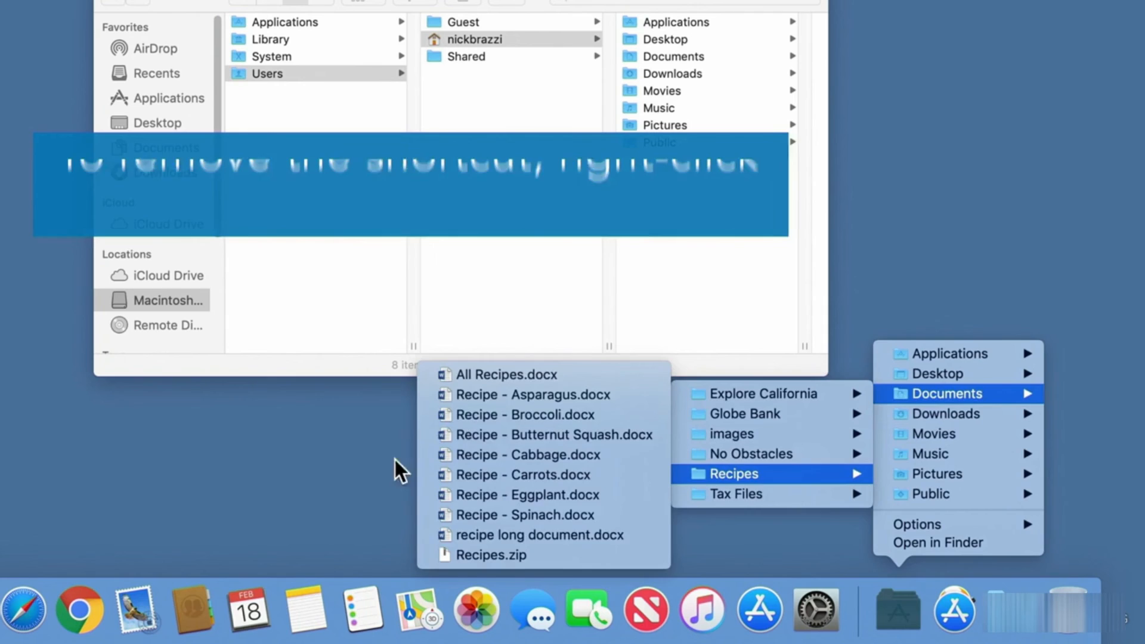
right_click(897, 610)
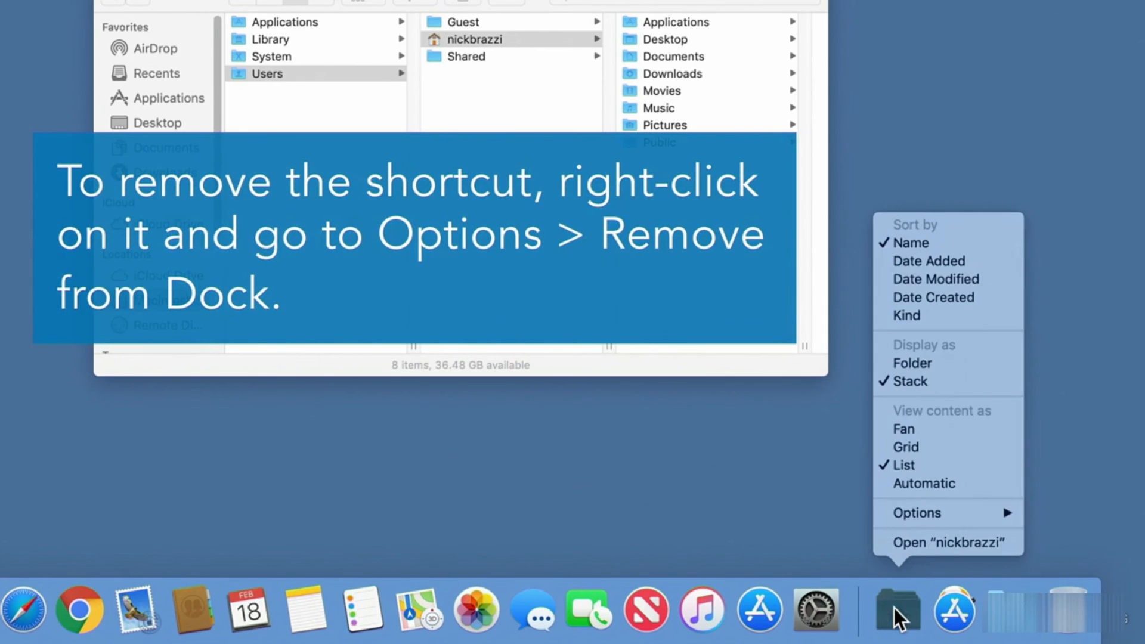